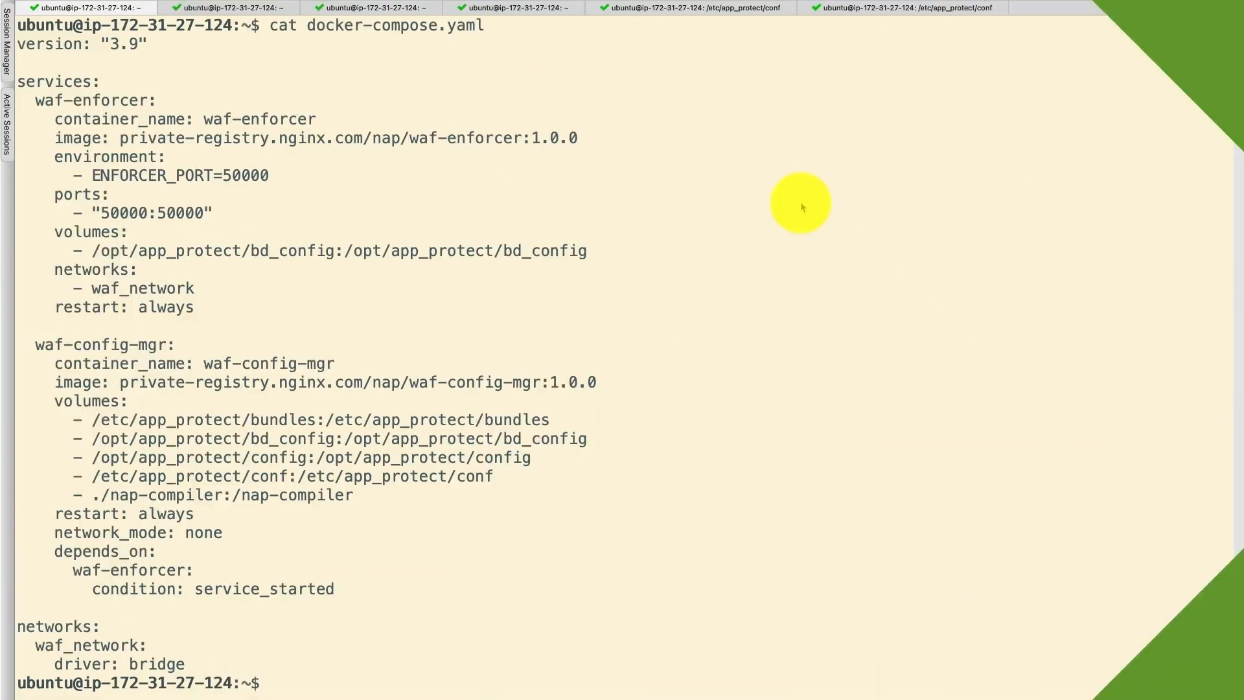
mouse_move(234, 225)
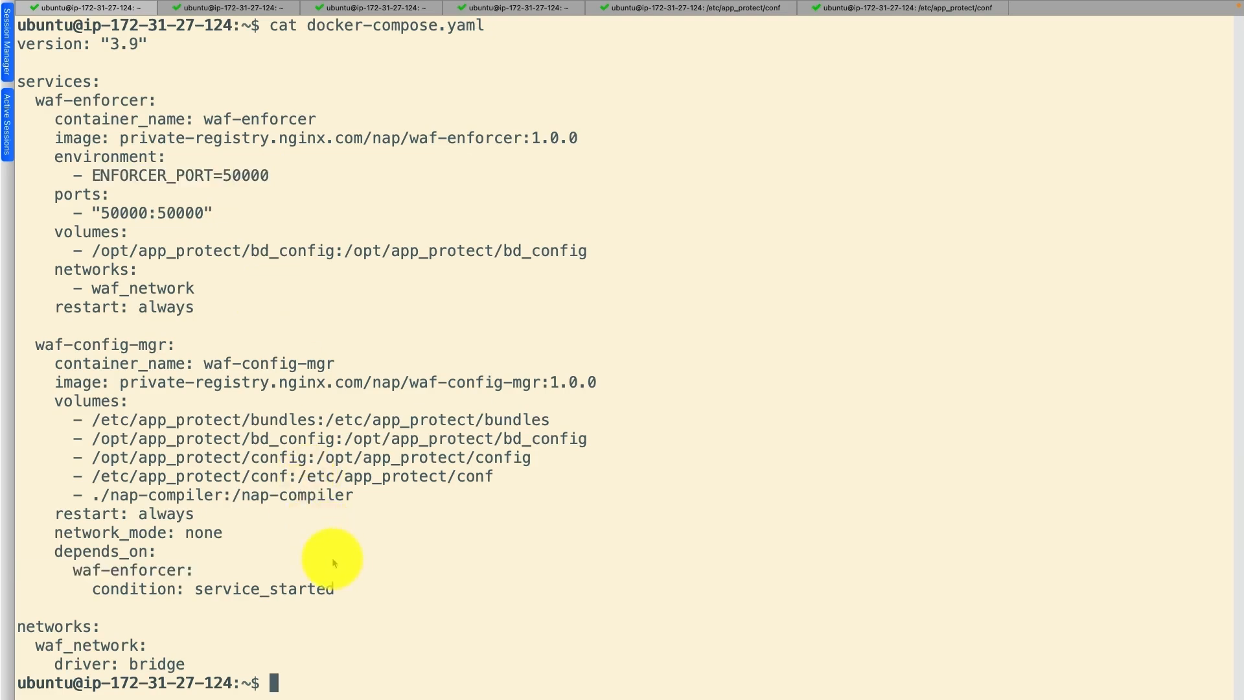
List the running containers and local images to find the waf-compiler image
text(sudo docker ps)
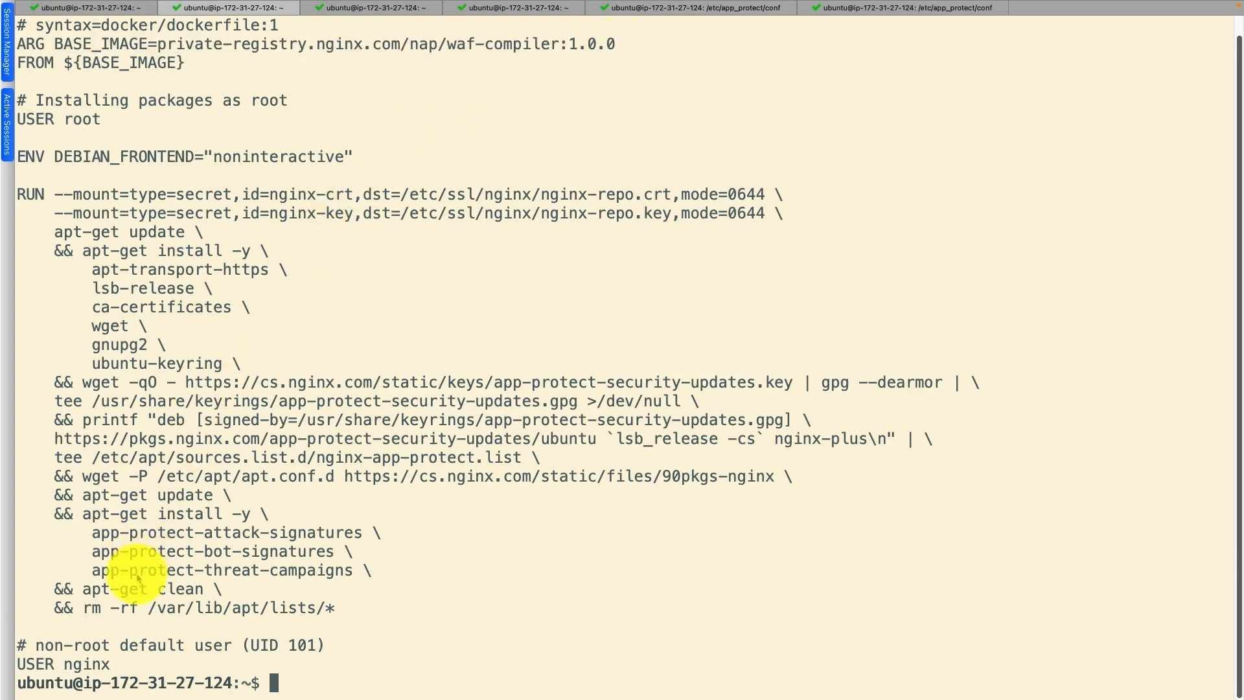
text(sudo docker images)
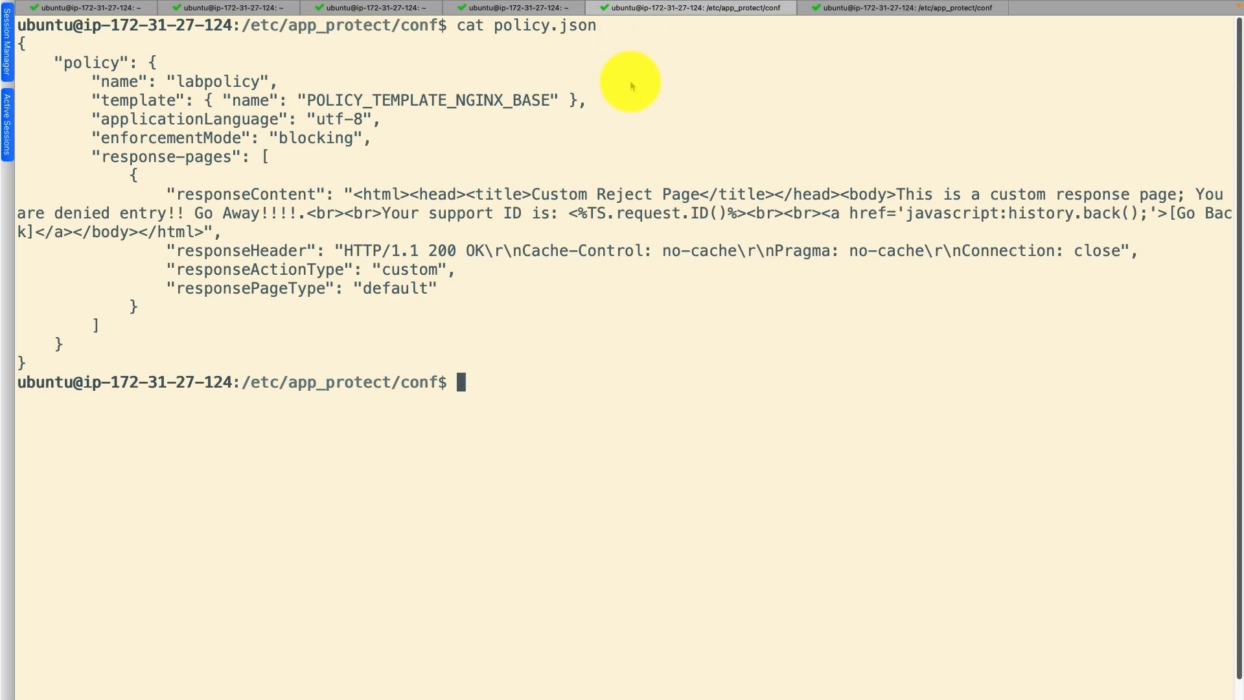
mouse_move(632, 110)
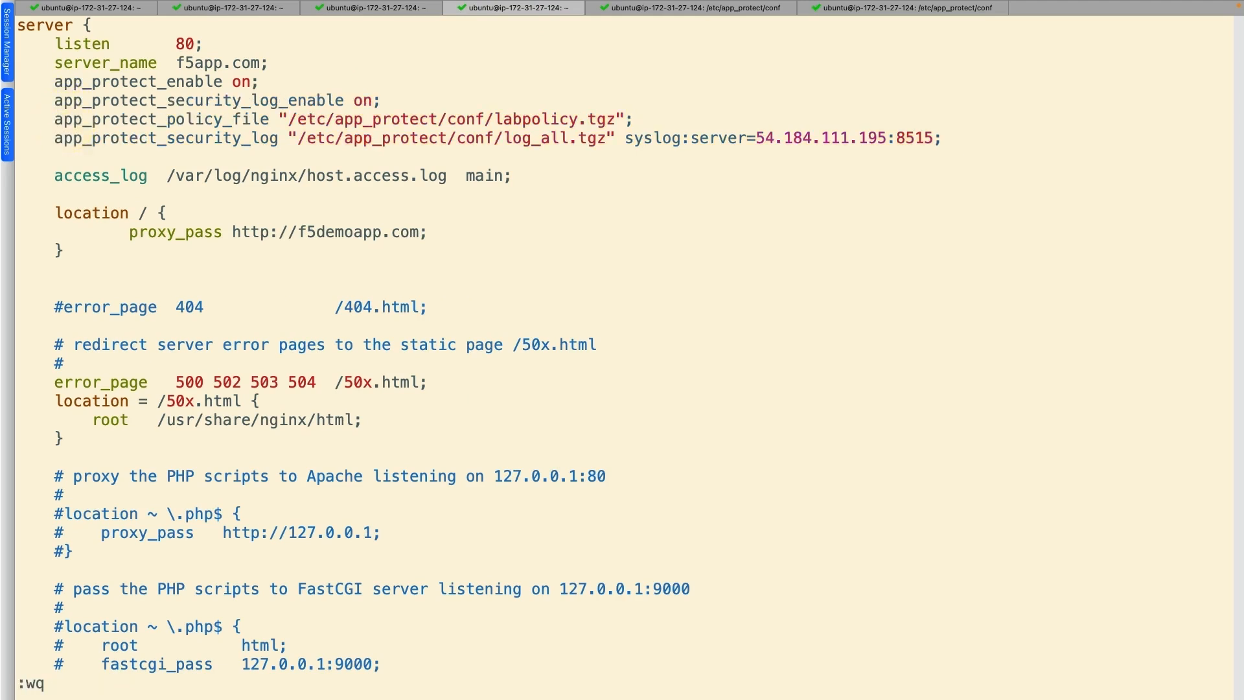
Reload NGINX so the App Protect server block with labpolicy.tgz takes effect
text(sudo nginx -s reload)
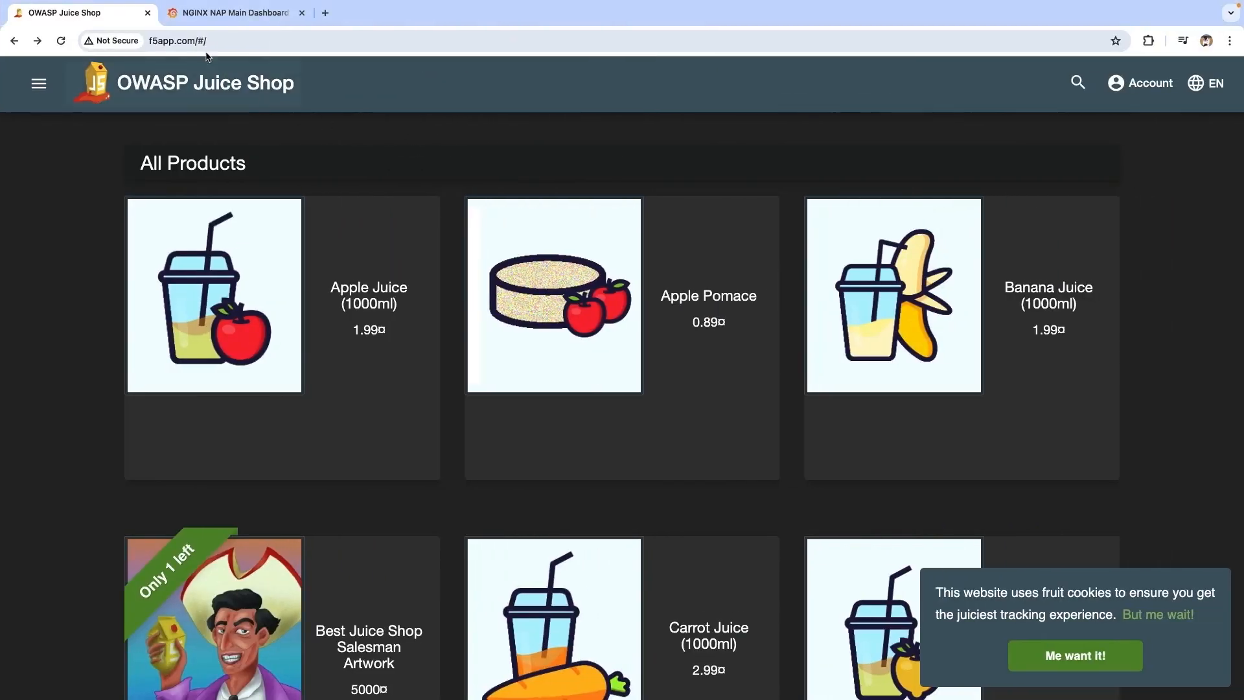
Request f5app.com/</script> to trigger the custom reject page, then view the NAP Grafana dashboard
click(179, 40)
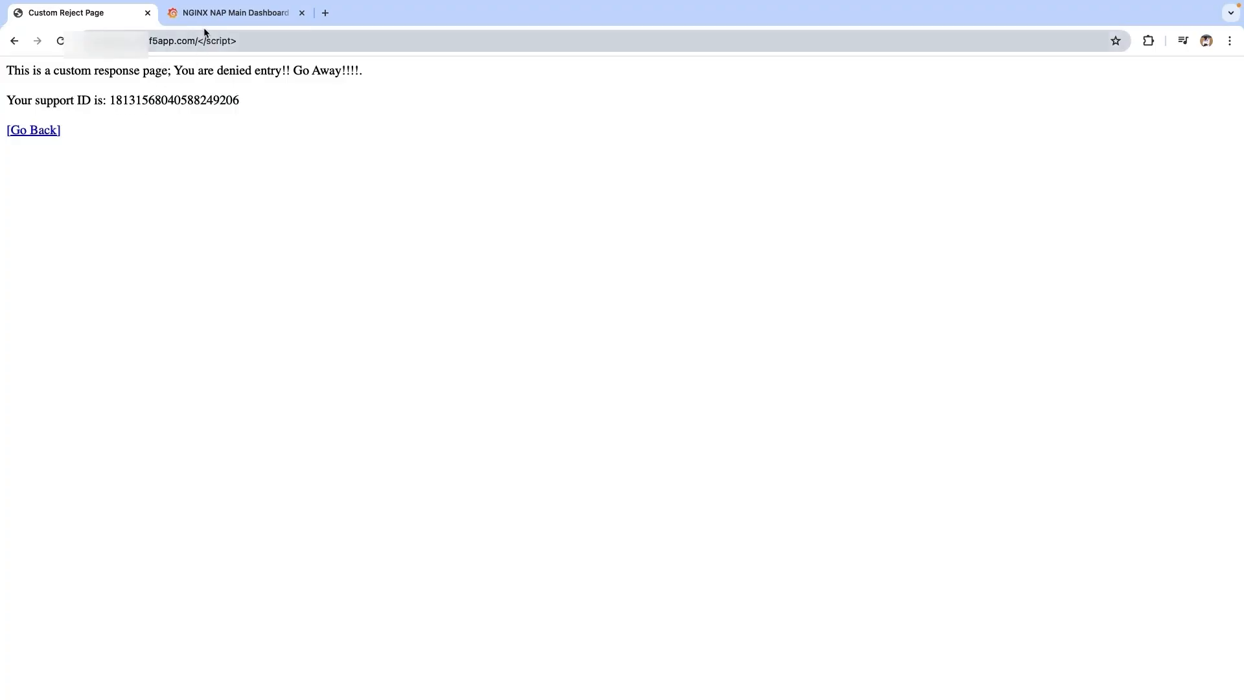
click(230, 13)
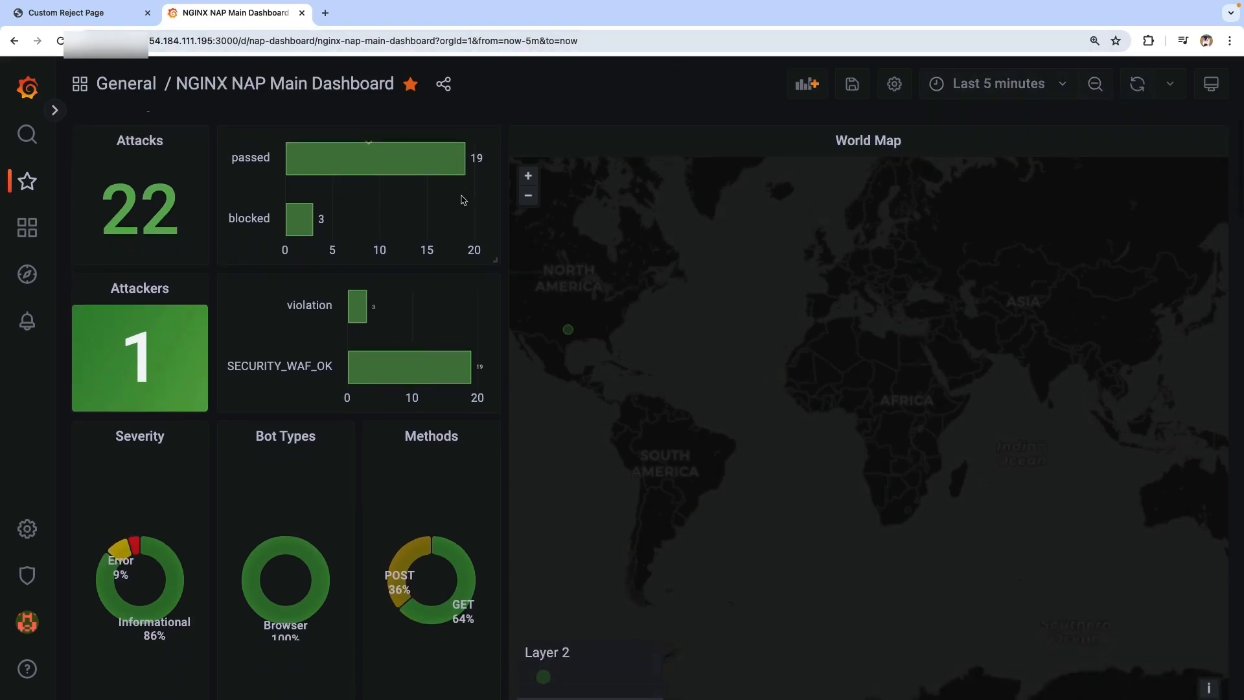
scroll(down, 3)
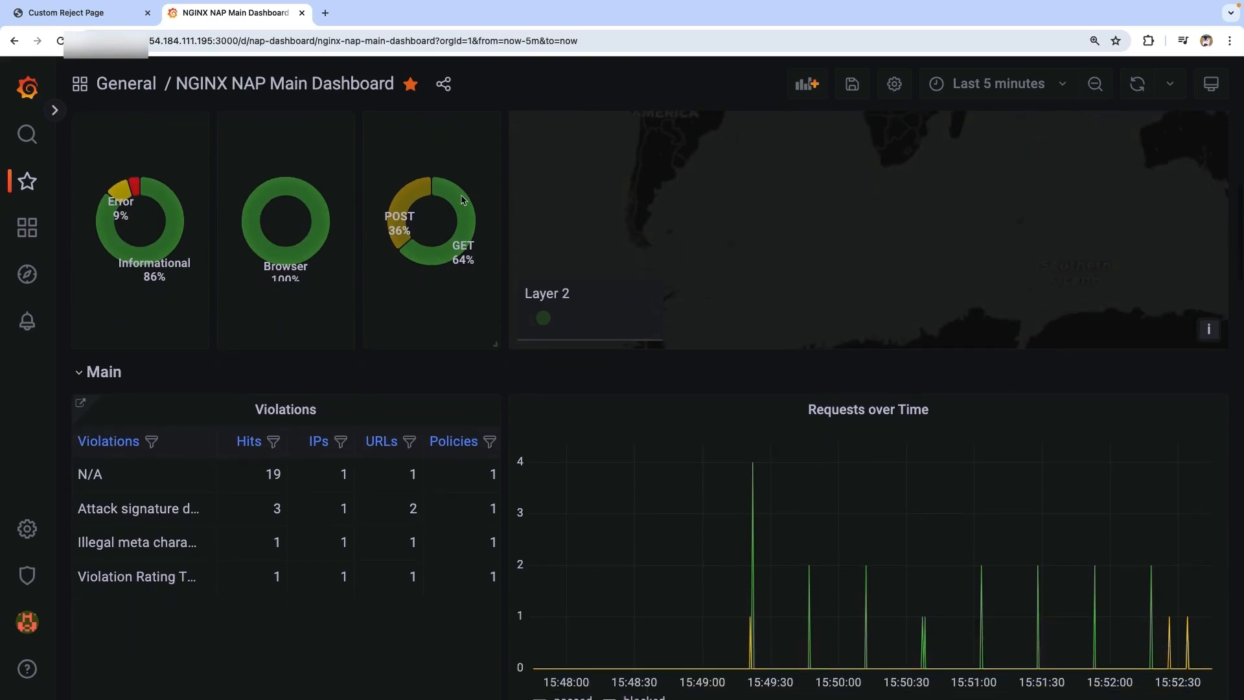
scroll(down, 3)
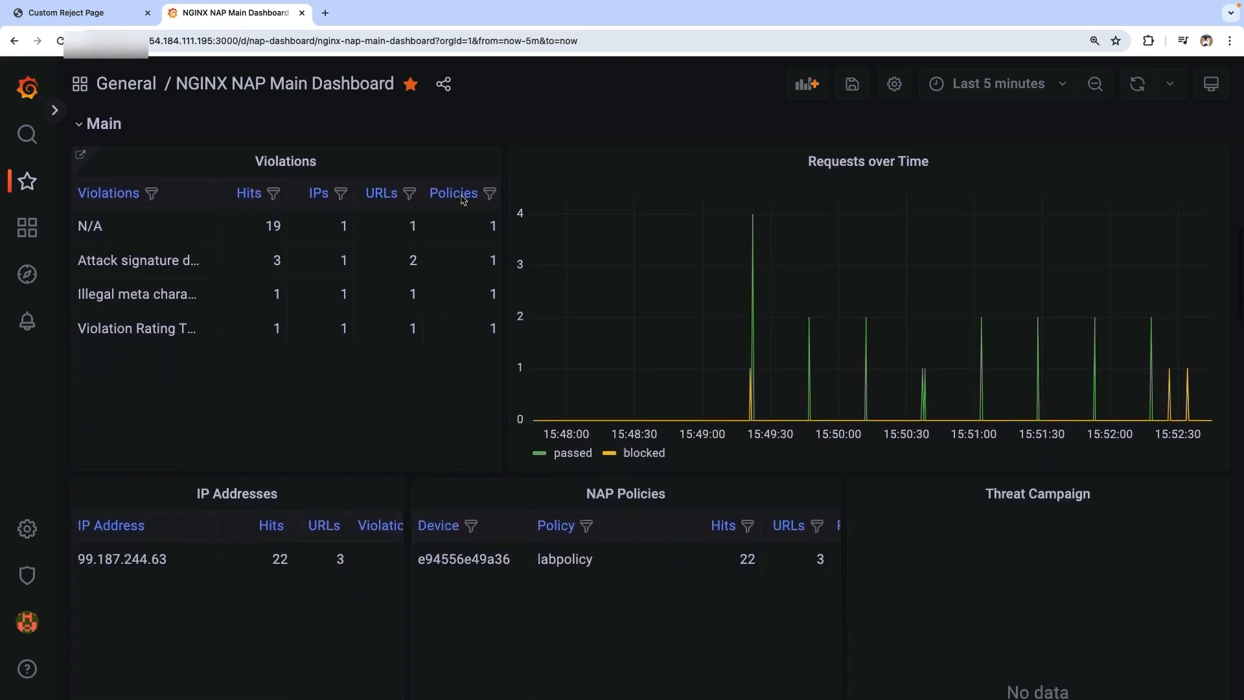
scroll(down, 3)
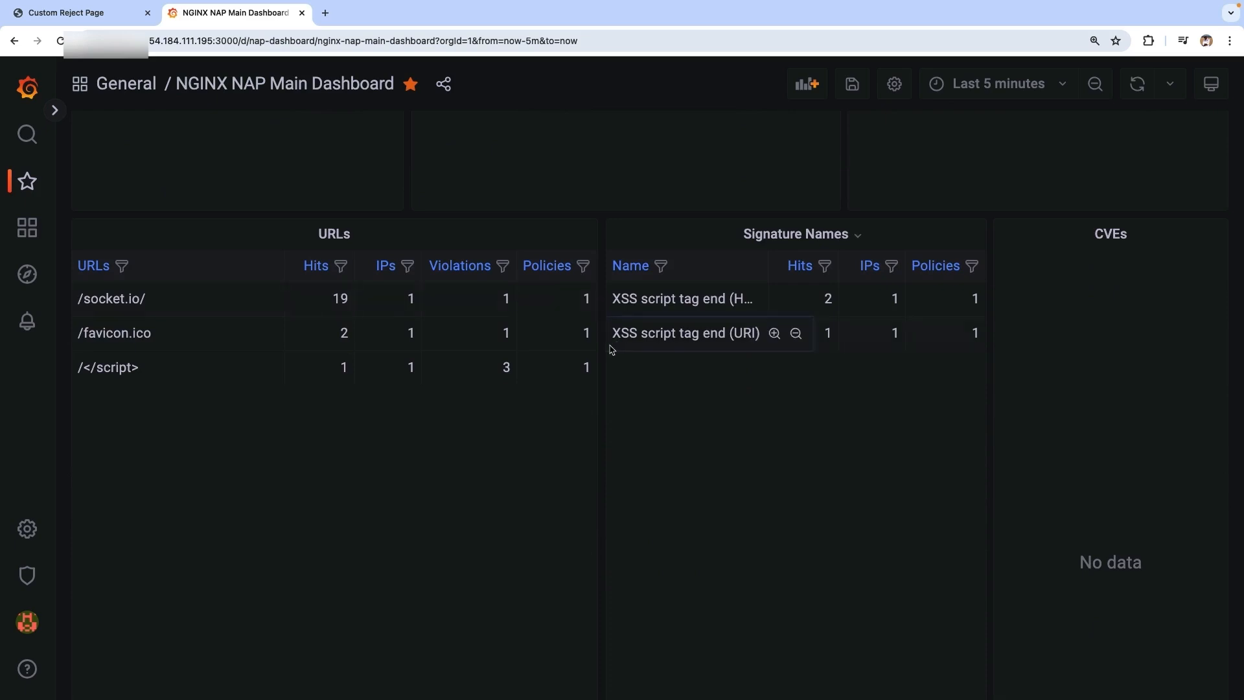
mouse_move(615, 348)
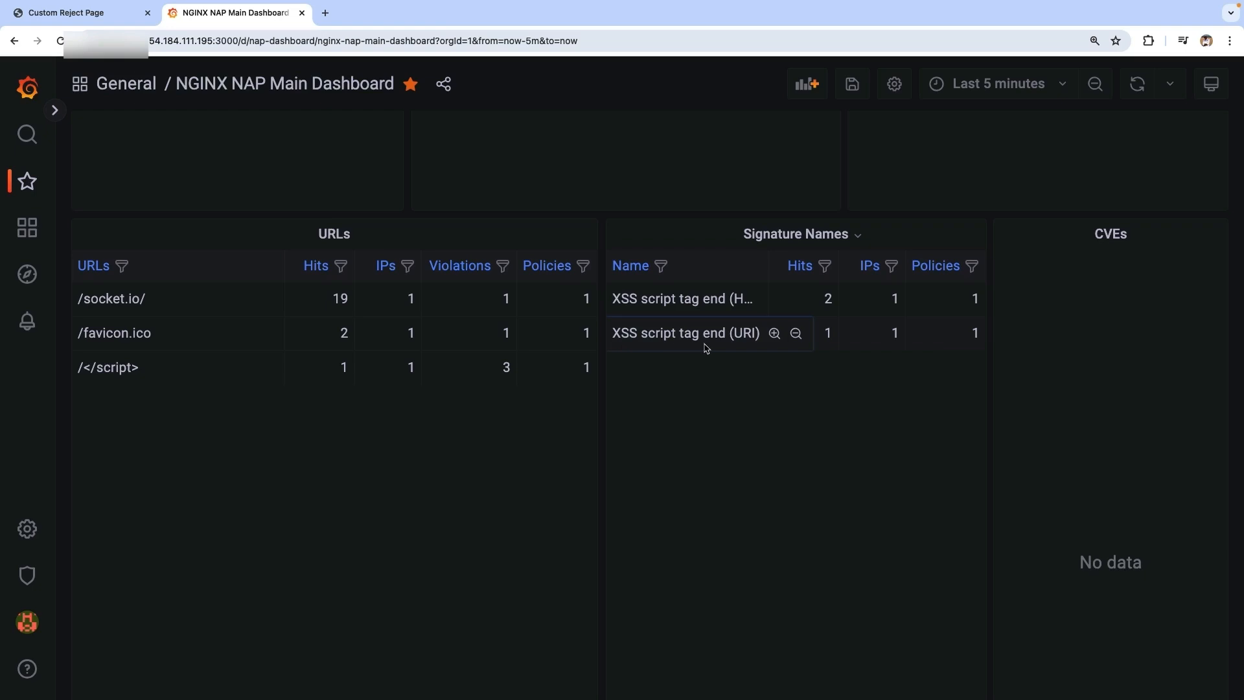
mouse_move(760, 349)
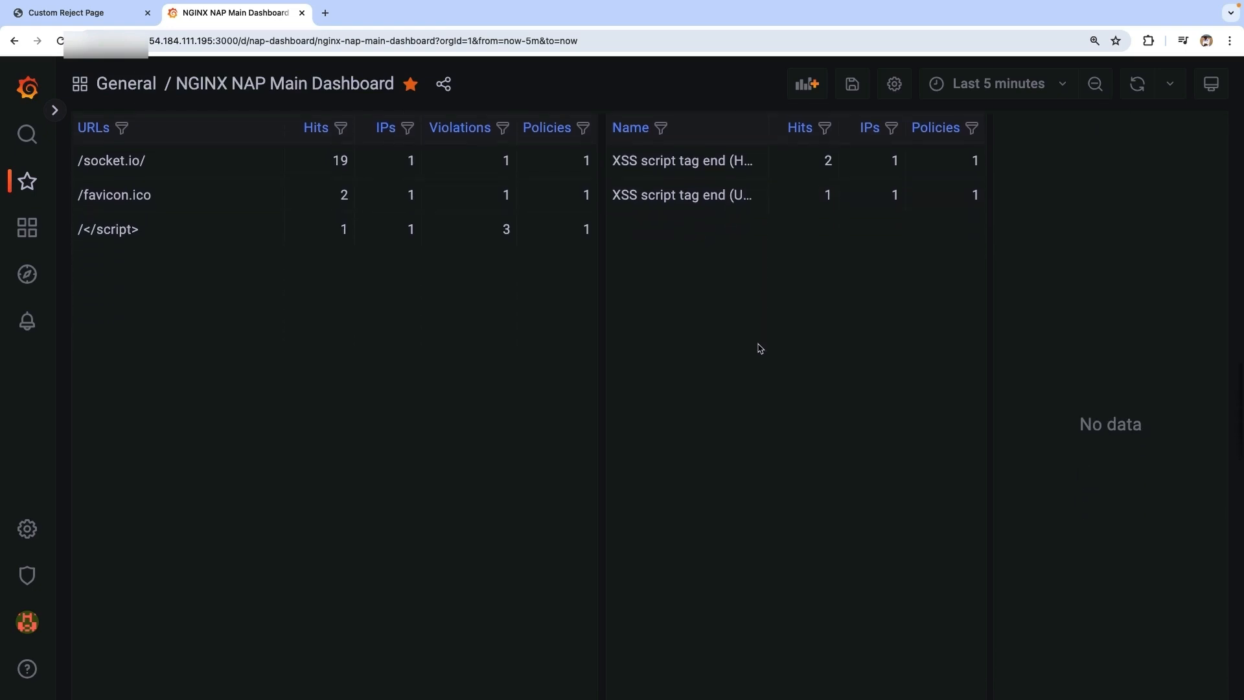
scroll(down, 3)
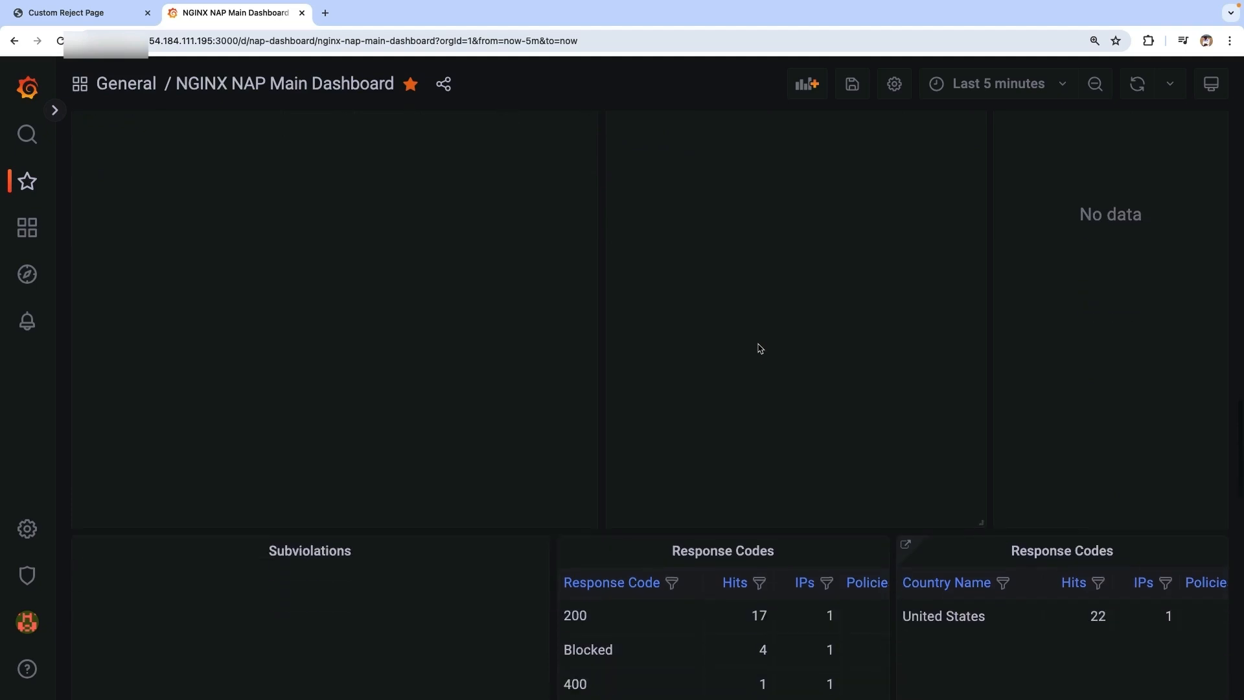
scroll(down, 3)
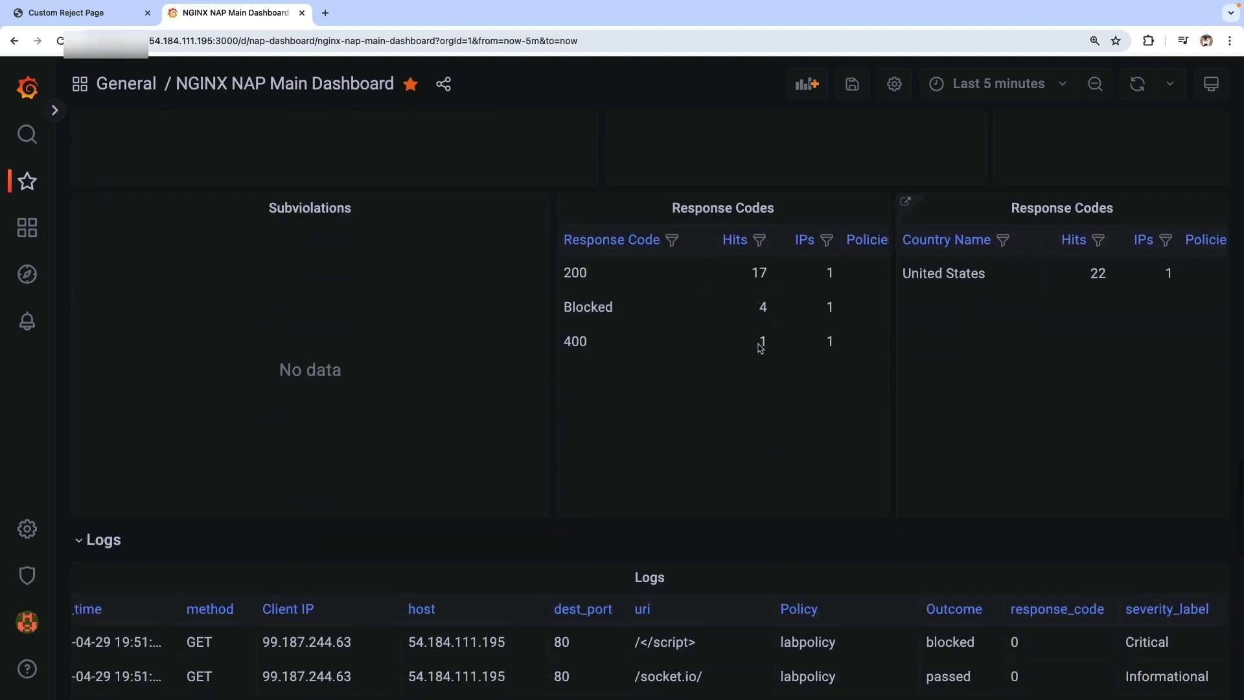
scroll(down, 3)
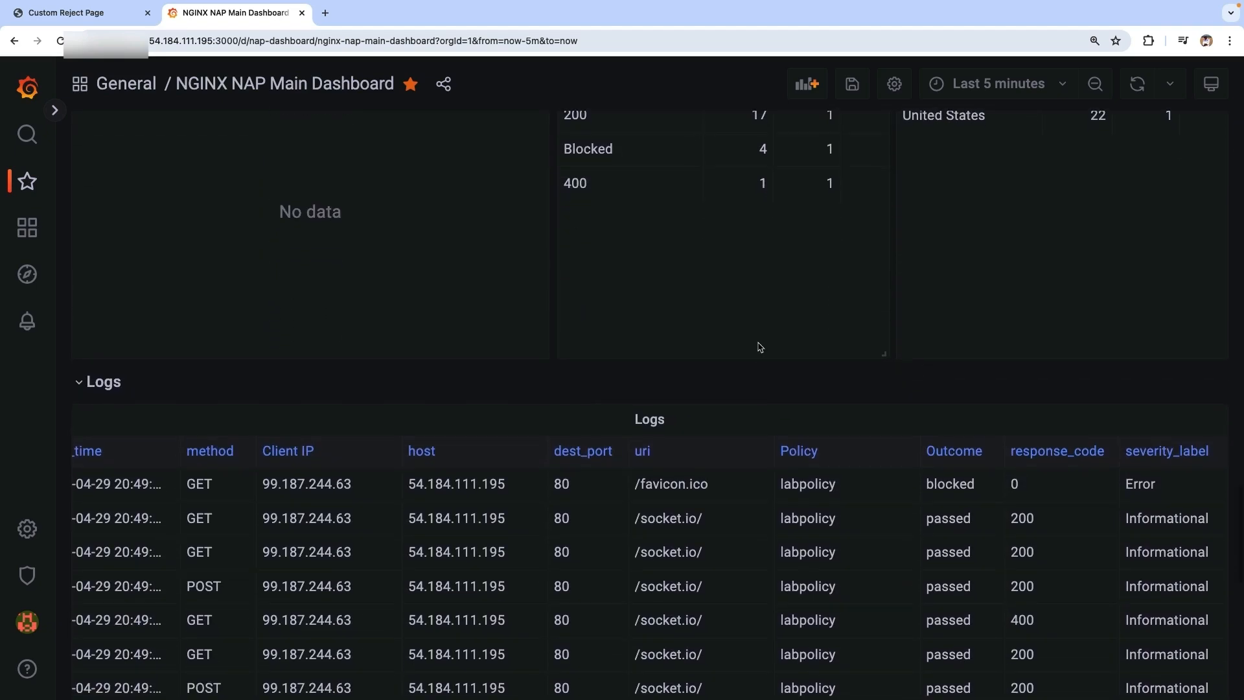